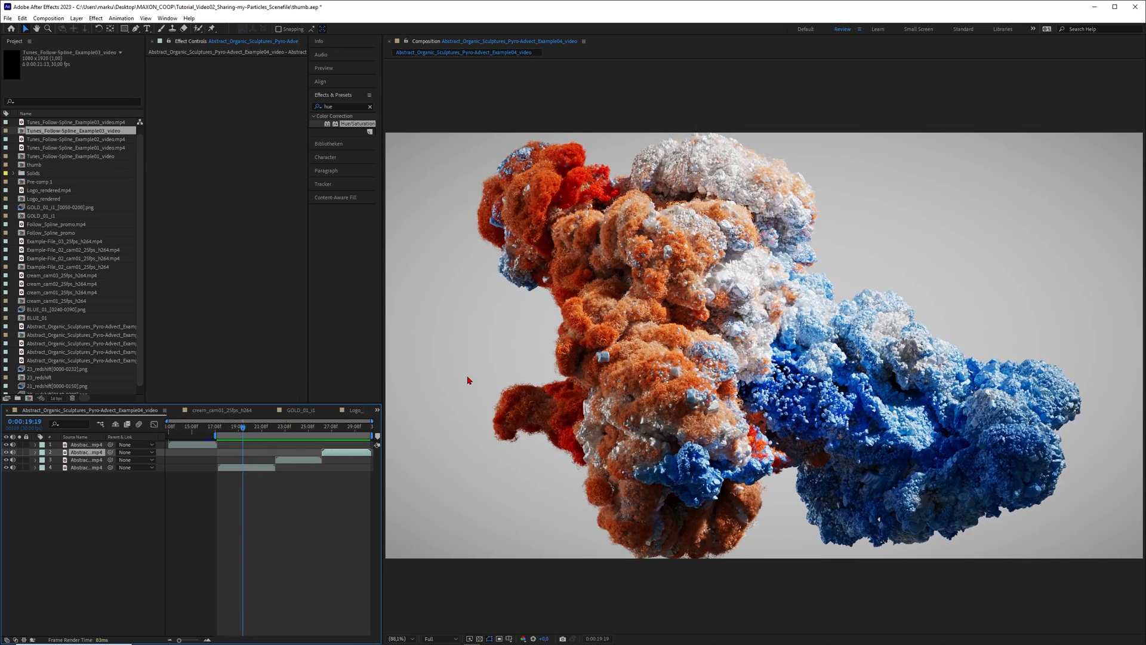
Scrub through the cream_cam01_20fps_h264 and GOLD_01_l1 particle animations, then show Logo_rendered
{"action": "left_click", "coordinate": [221, 409]}
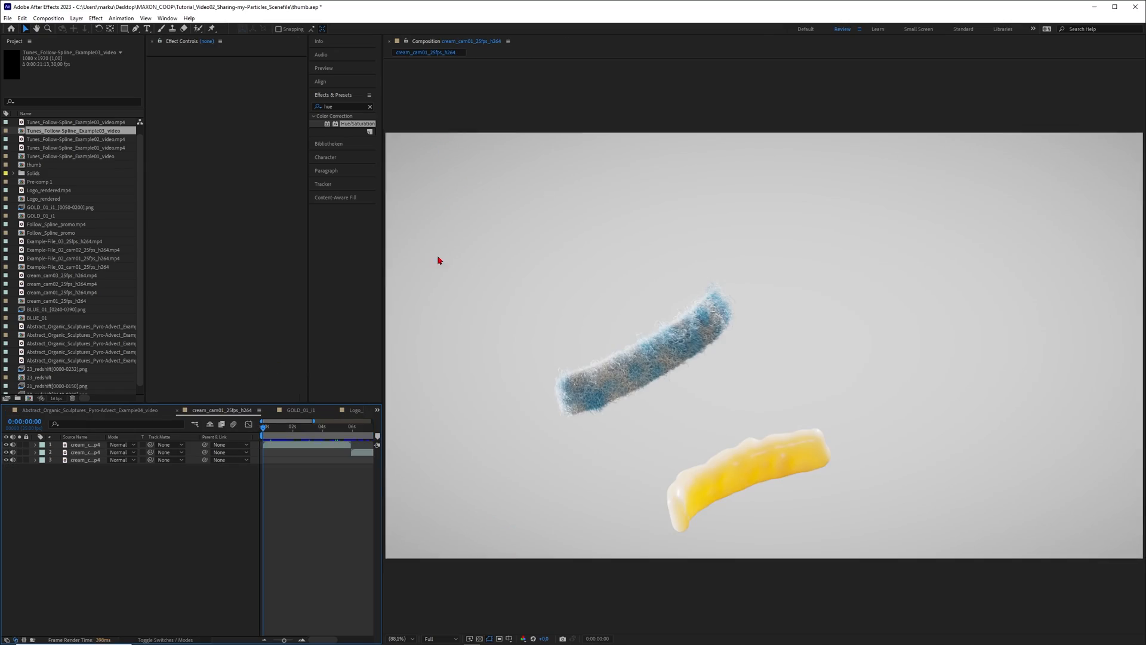
{"action": "left_click_drag", "start_coordinate": [261, 431], "coordinate": [351, 430]}
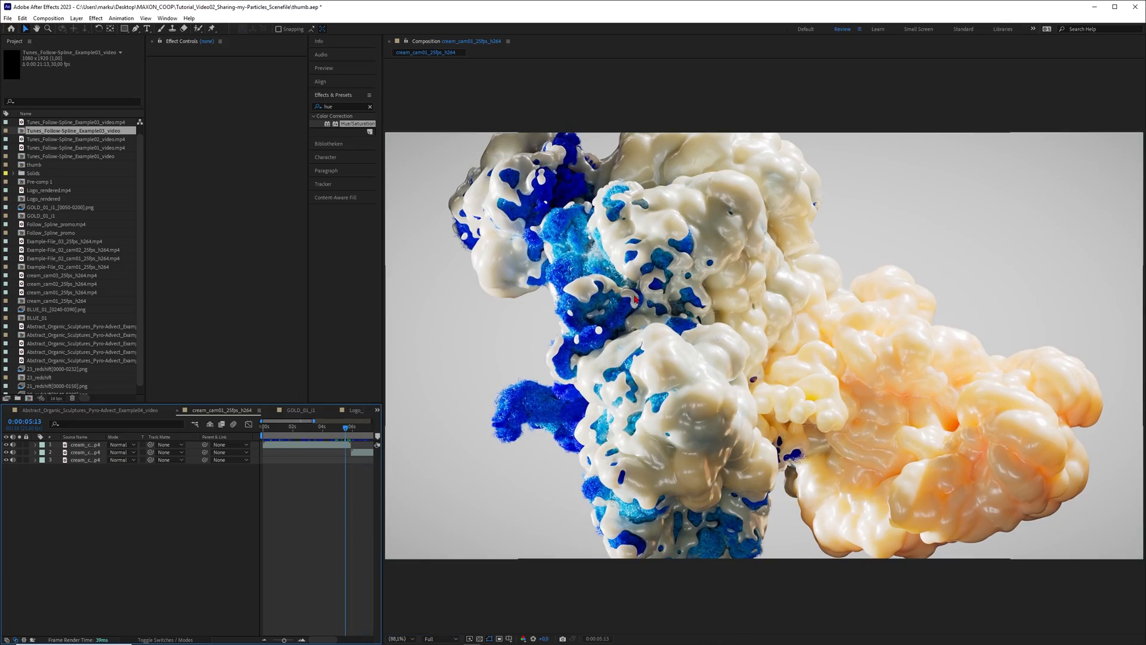
{"action": "left_click", "coordinate": [300, 409]}
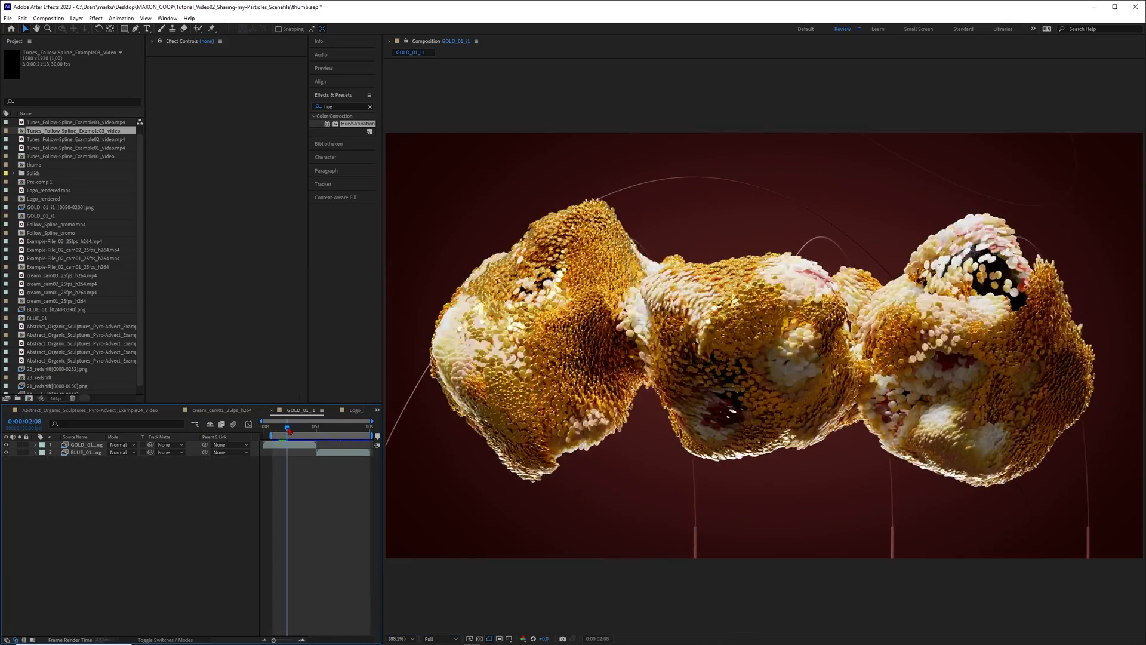
{"action": "left_click_drag", "start_coordinate": [288, 428], "coordinate": [338, 427]}
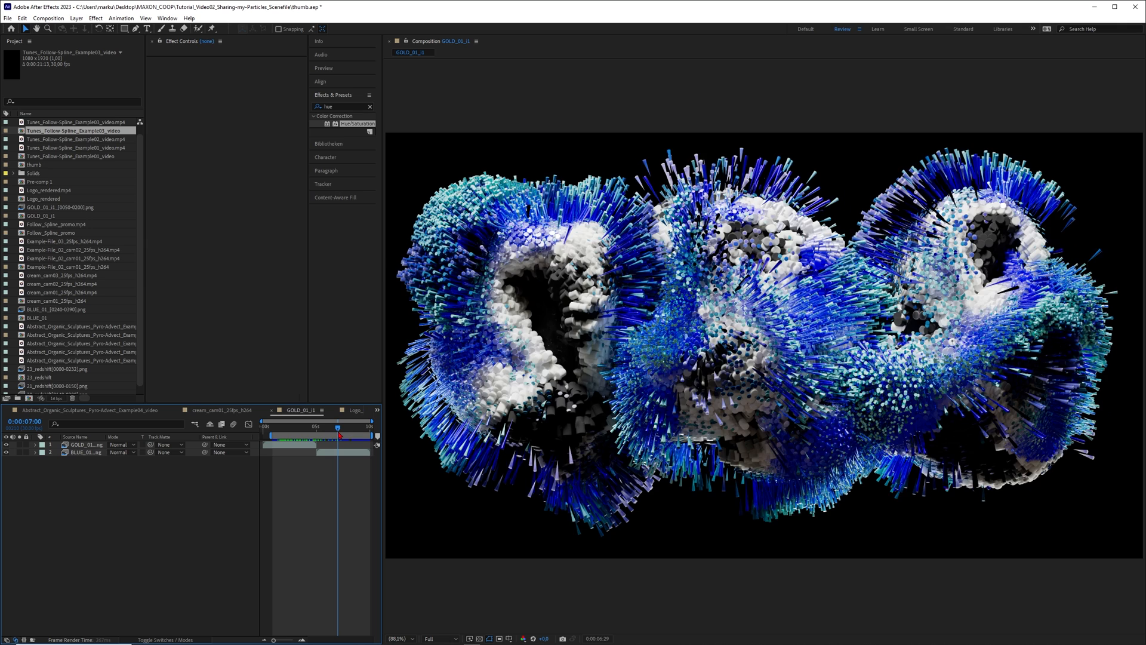
{"action": "left_click", "coordinate": [351, 409]}
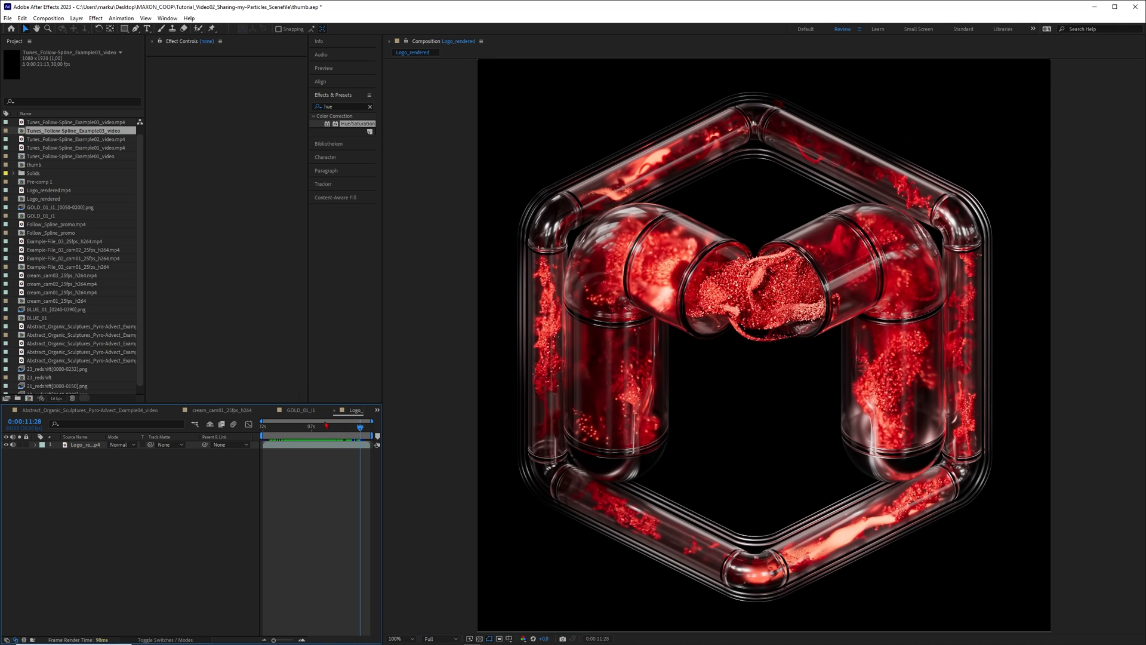
Move the Logo_rendered playhead back to an earlier frame and preview the red glass-tube logo
{"action": "left_click", "coordinate": [323, 430]}
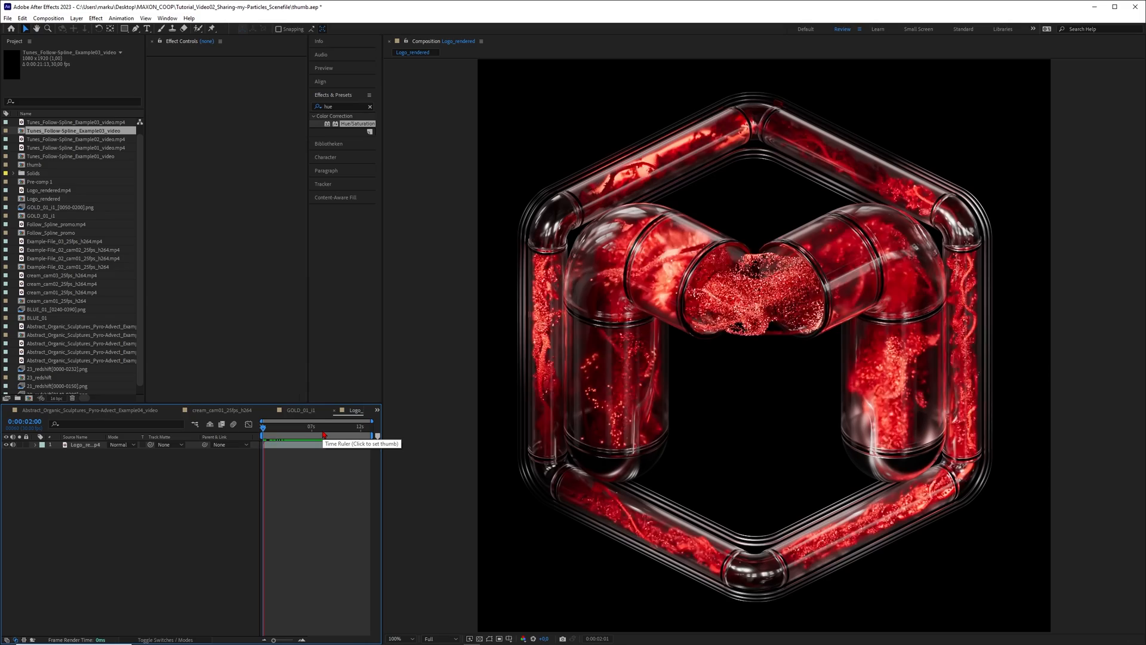
{"action": "left_click", "coordinate": [261, 427]}
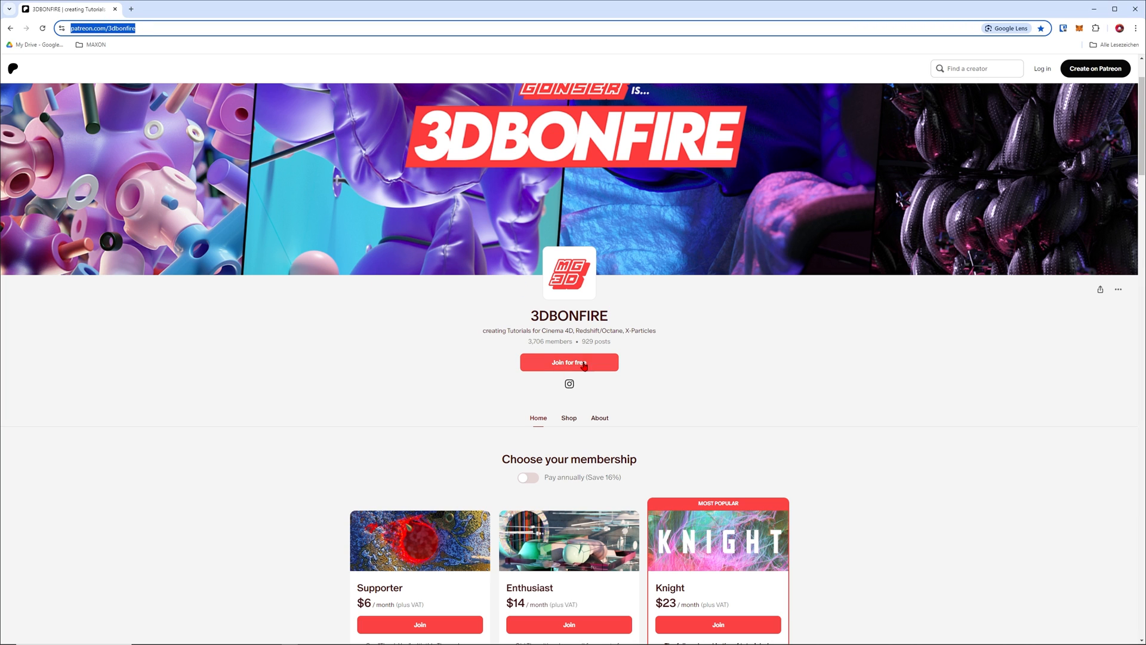
{"action": "mouse_move", "coordinate": [571, 303]}
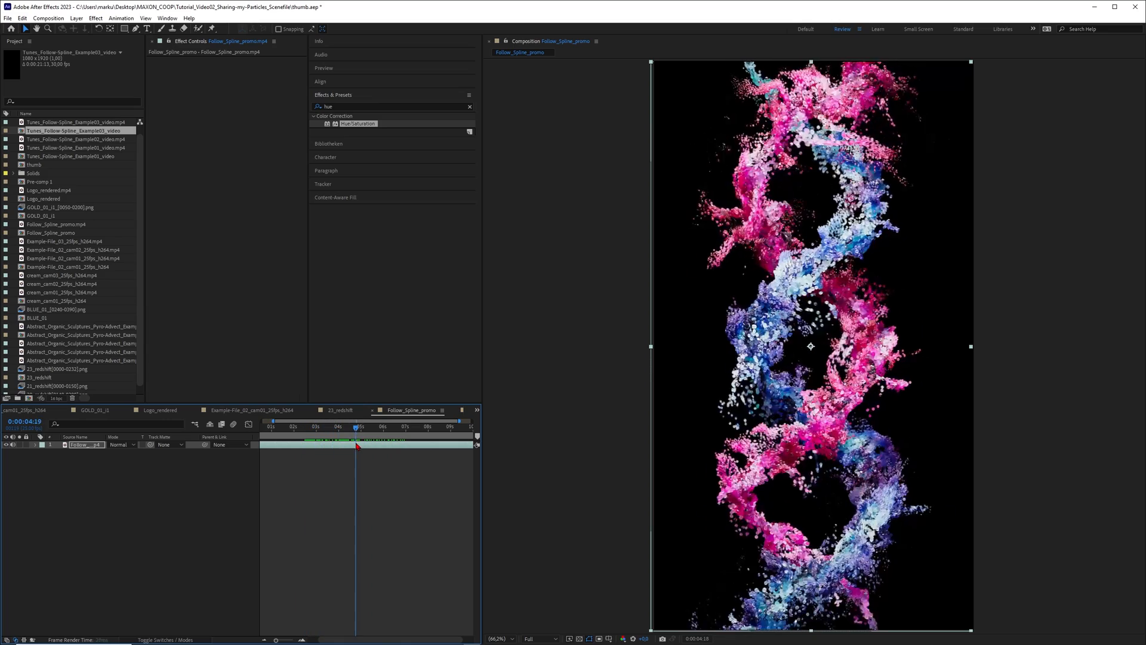
Preview the Follow_Spline_promo pink and blue particle spiral in its timeline
{"action": "left_click", "coordinate": [361, 428]}
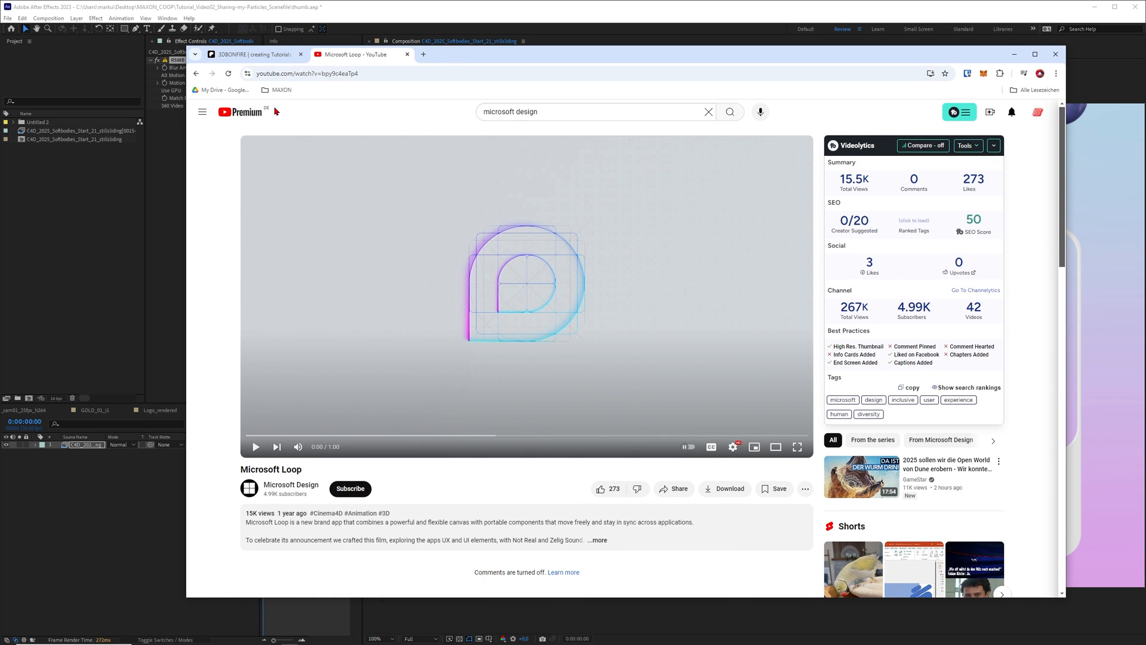
{"action": "mouse_move", "coordinate": [454, 175]}
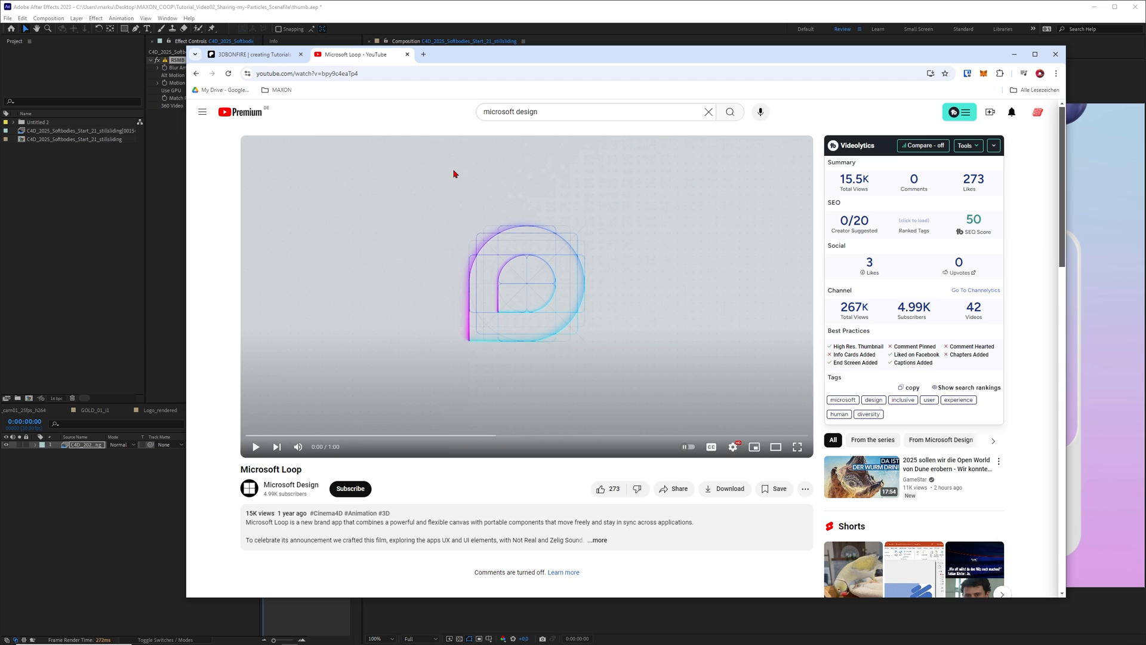
Expand the full description of the Microsoft Loop YouTube video
{"action": "scroll", "scroll_direction": "down", "scroll_amount": 3}
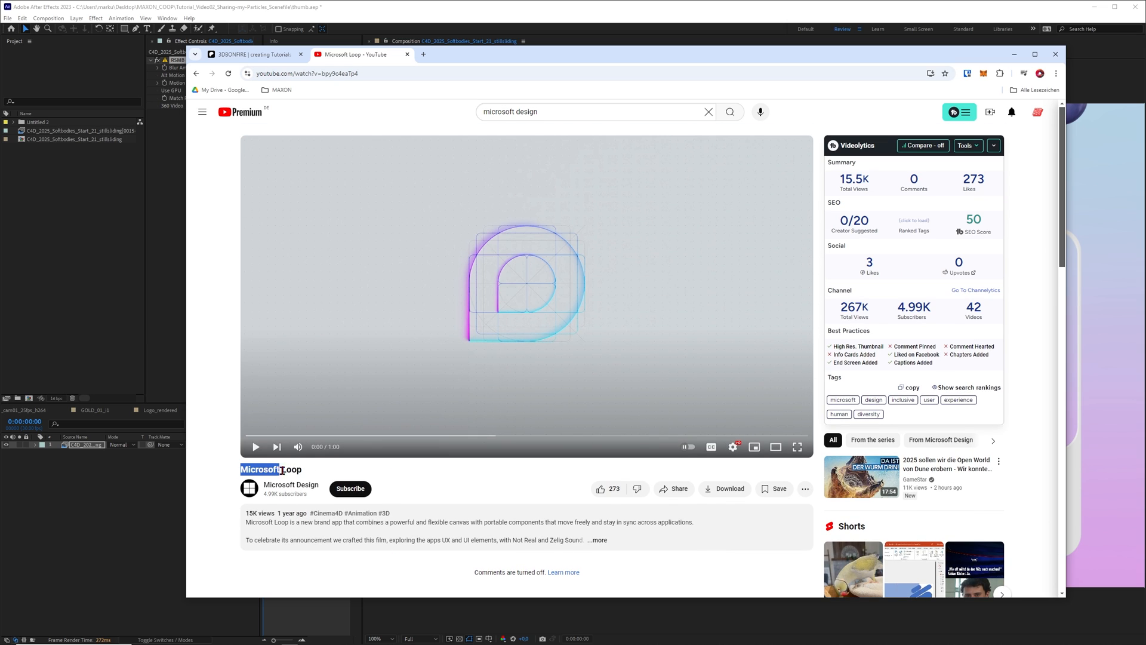
{"action": "left_click", "coordinate": [598, 540]}
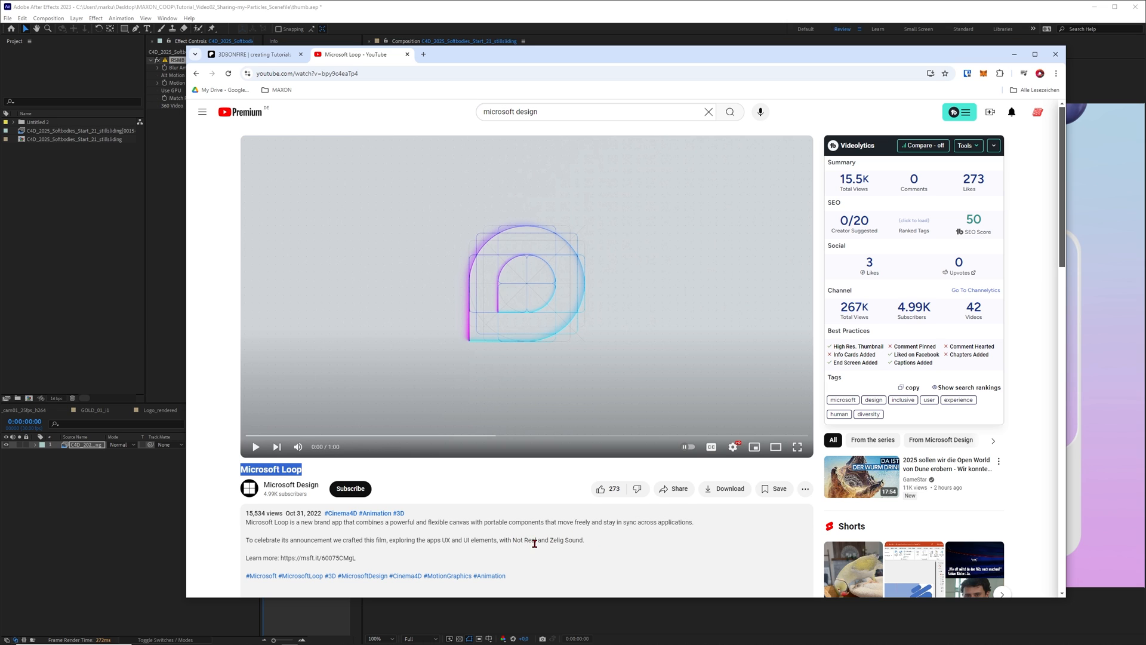
Play and pause the Microsoft Loop video several times through its opening
{"action": "left_click", "coordinate": [255, 446]}
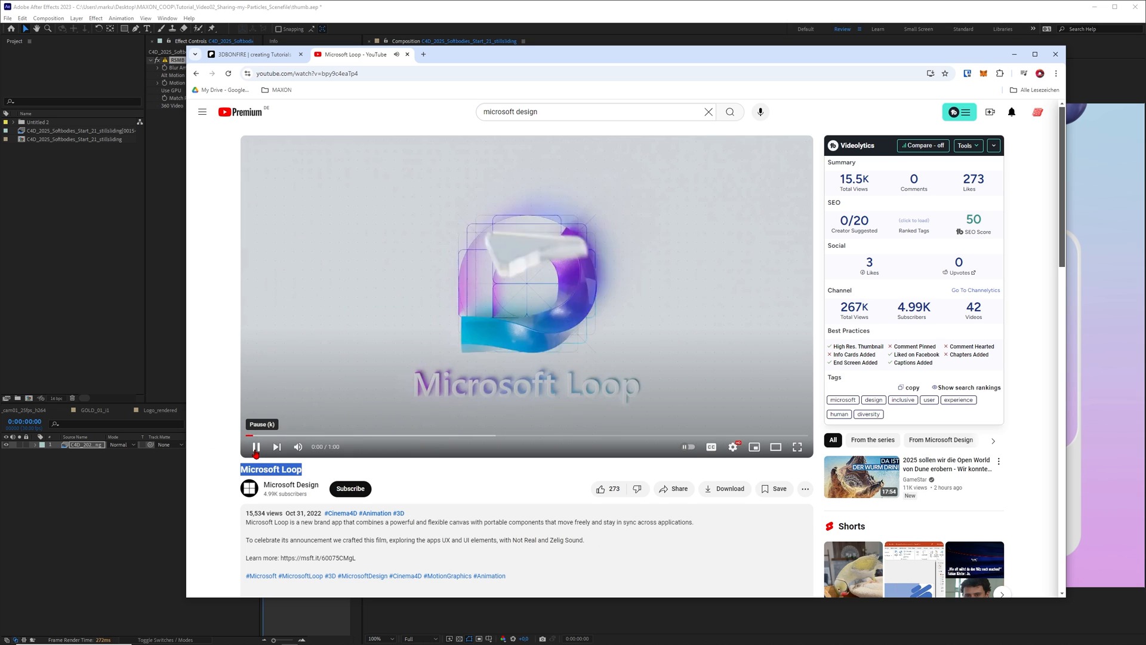
{"action": "left_click", "coordinate": [256, 446]}
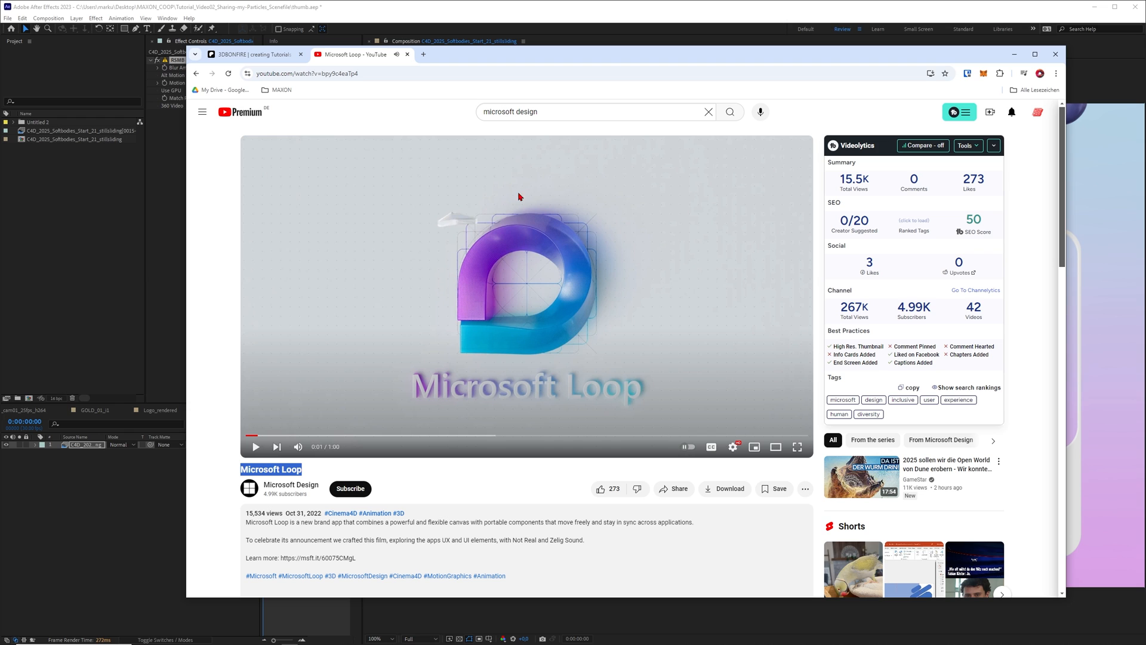
{"action": "mouse_move", "coordinate": [255, 446]}
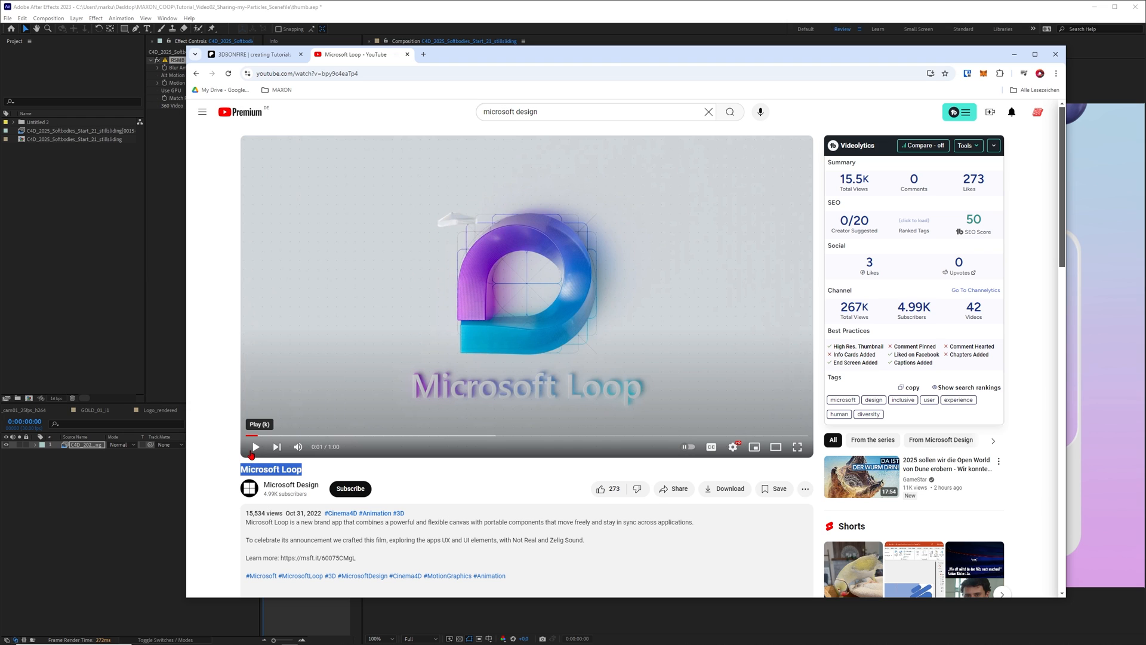
{"action": "left_click", "coordinate": [255, 447]}
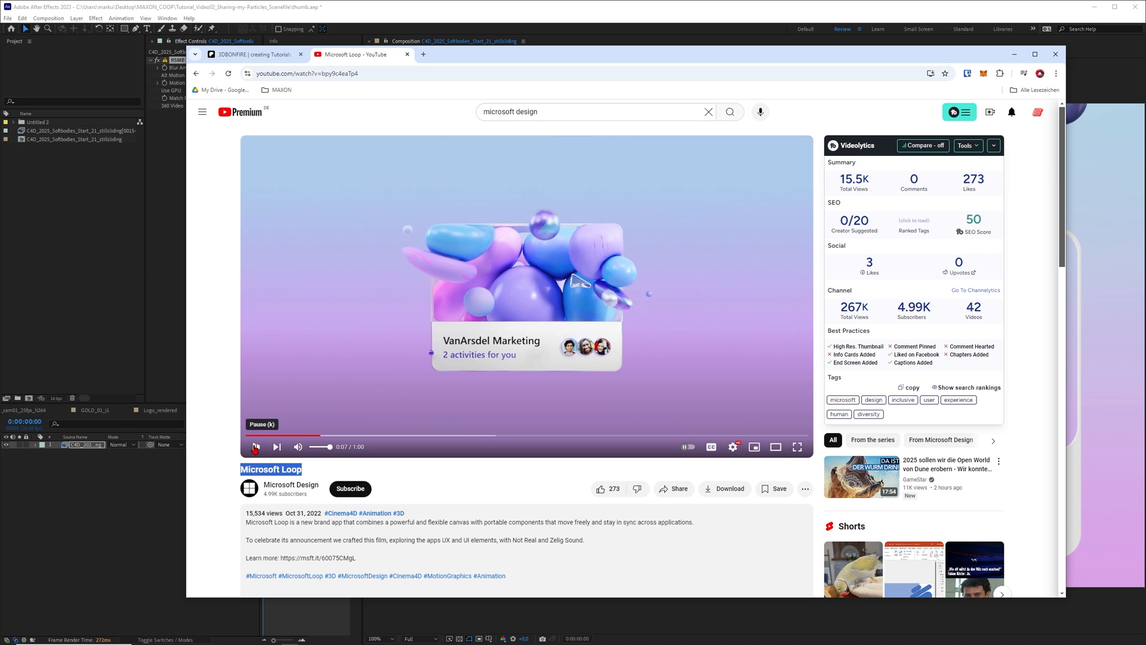
{"action": "left_click", "coordinate": [256, 447]}
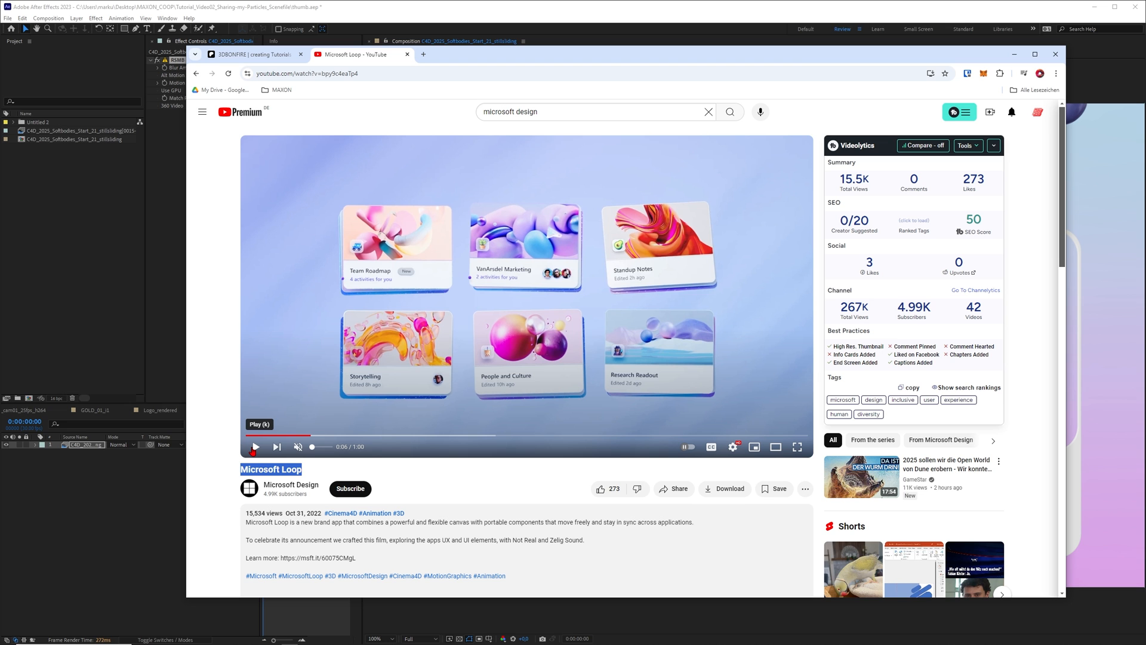
{"action": "left_click", "coordinate": [255, 447]}
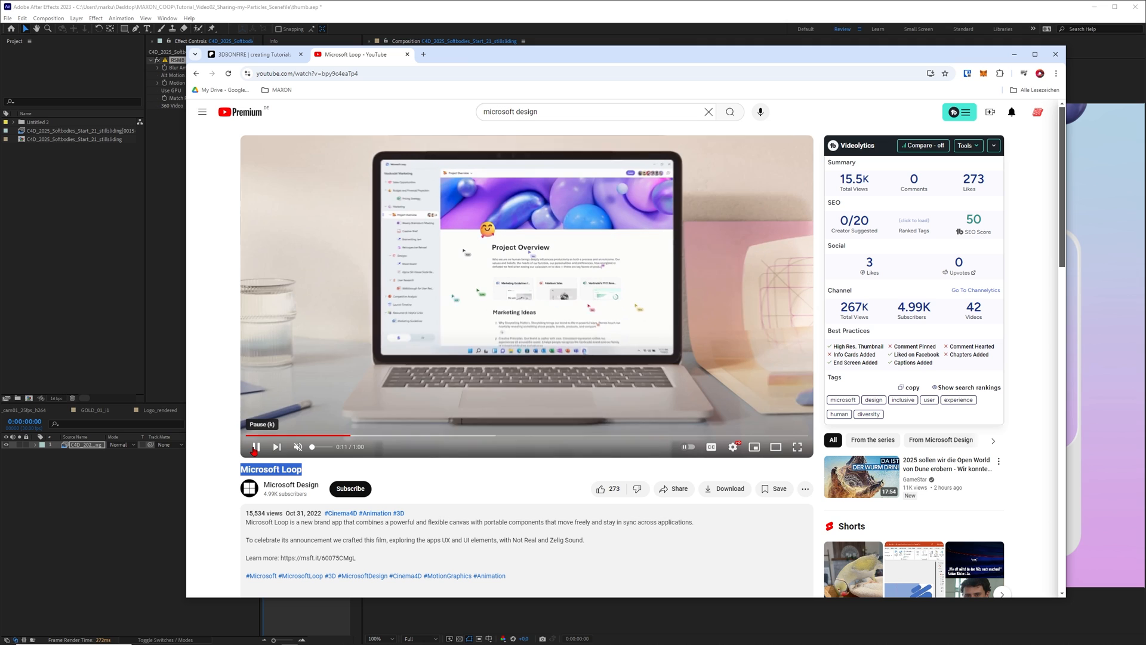
{"action": "left_click", "coordinate": [255, 446]}
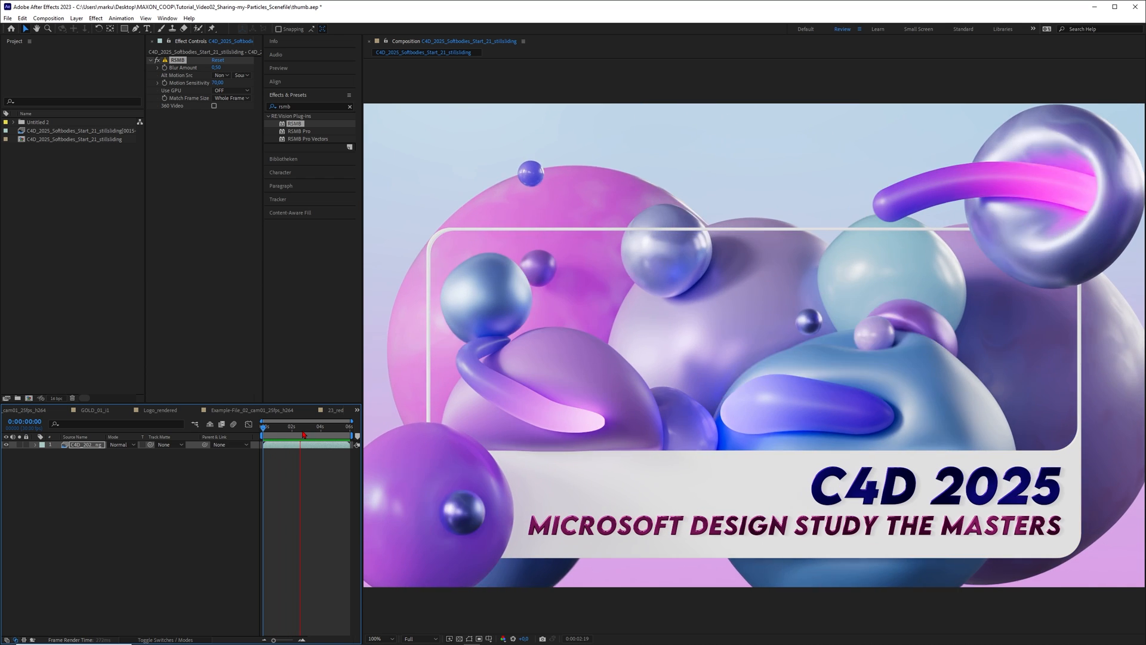
Preview the C4D_2025_Softbodies composition with the Microsoft Design Study the Masters title
{"action": "left_click", "coordinate": [289, 426]}
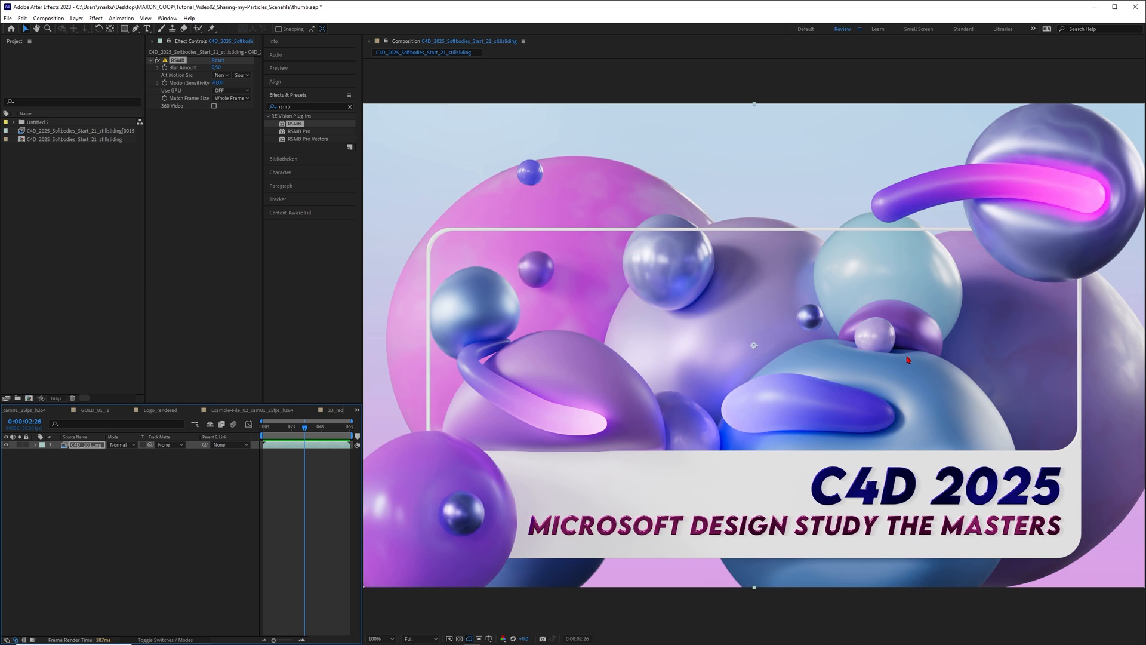
{"action": "mouse_move", "coordinate": [500, 452]}
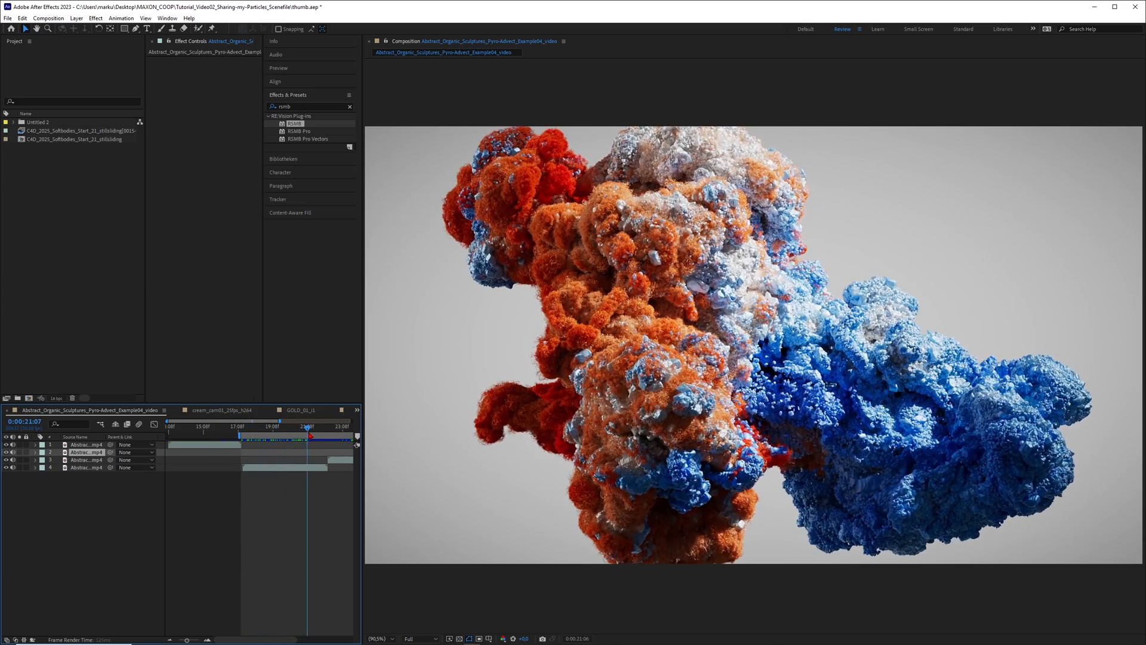
Switch back to the Logo_rendered red glass-tube logo composition
{"action": "left_click", "coordinate": [299, 410]}
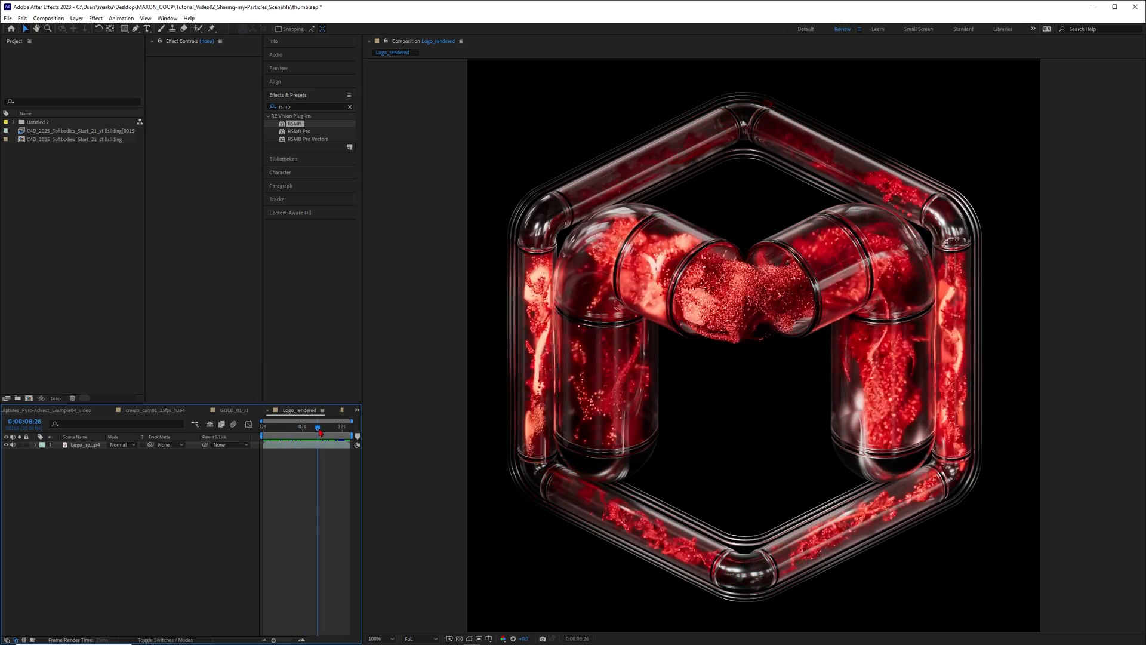